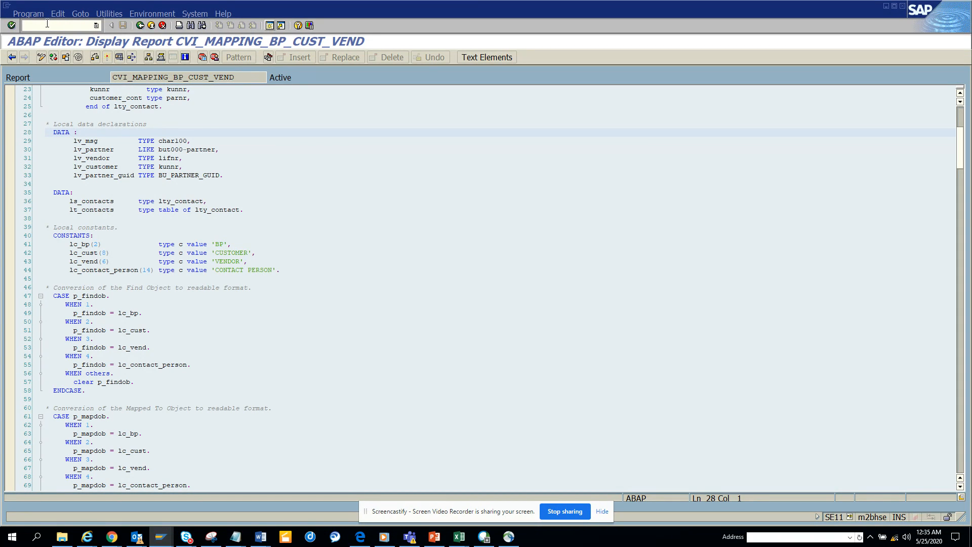
# Step: Run a where-used search for report CVI_MAPPING_BP_CUST_VEND limited to transactions
pyautogui.write('/nse3')
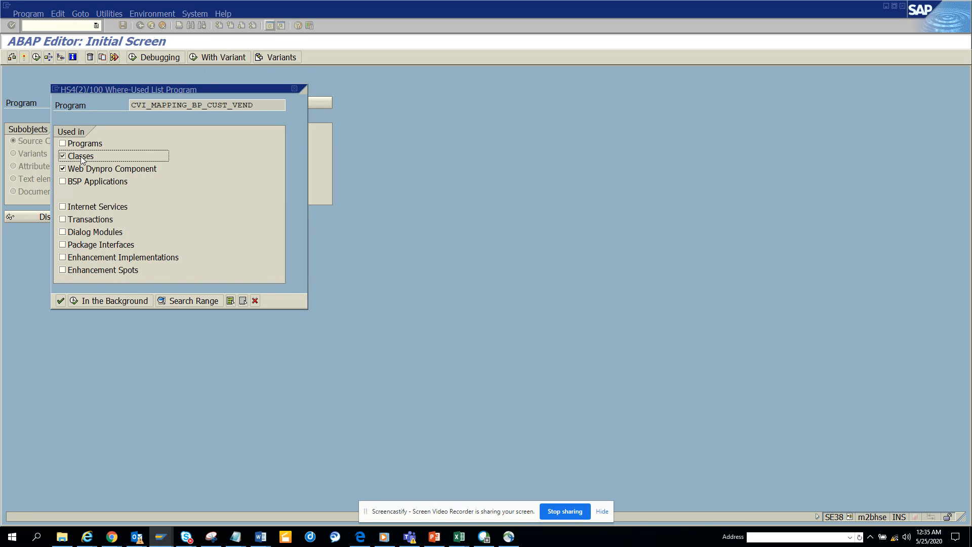
pyautogui.click(63, 219)
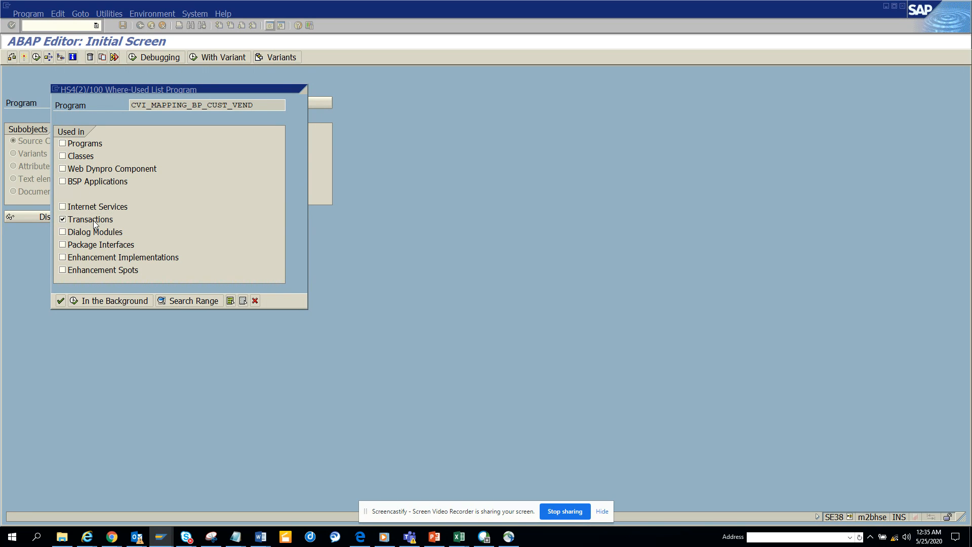
pyautogui.click(60, 299)
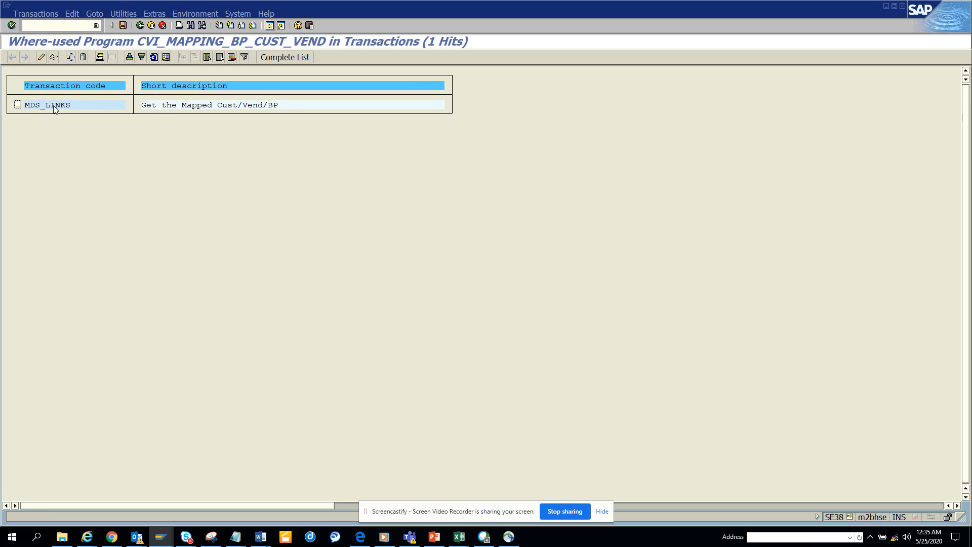
# Step: Launch the found transaction MDS_LINKS to show the report's selection screen
pyautogui.doubleClick(47, 105)
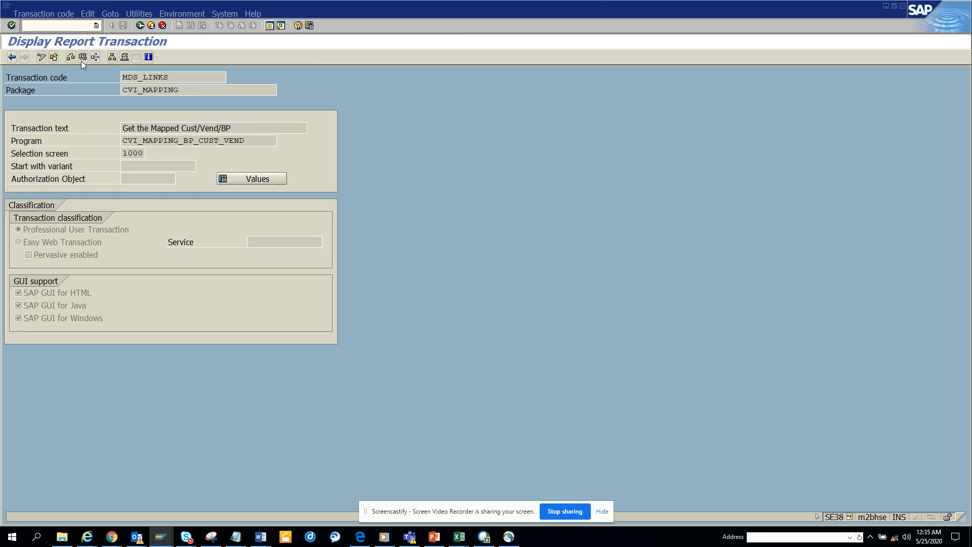
pyautogui.click(82, 57)
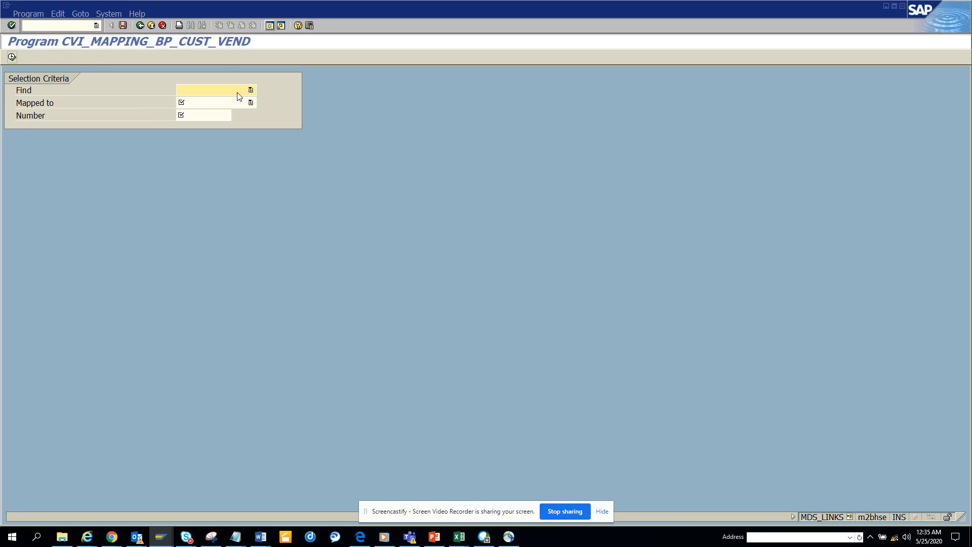
# Step: Look up Business Partner 1000005 mapped to Customer and return to the selection criteria
pyautogui.write('Business Partner')
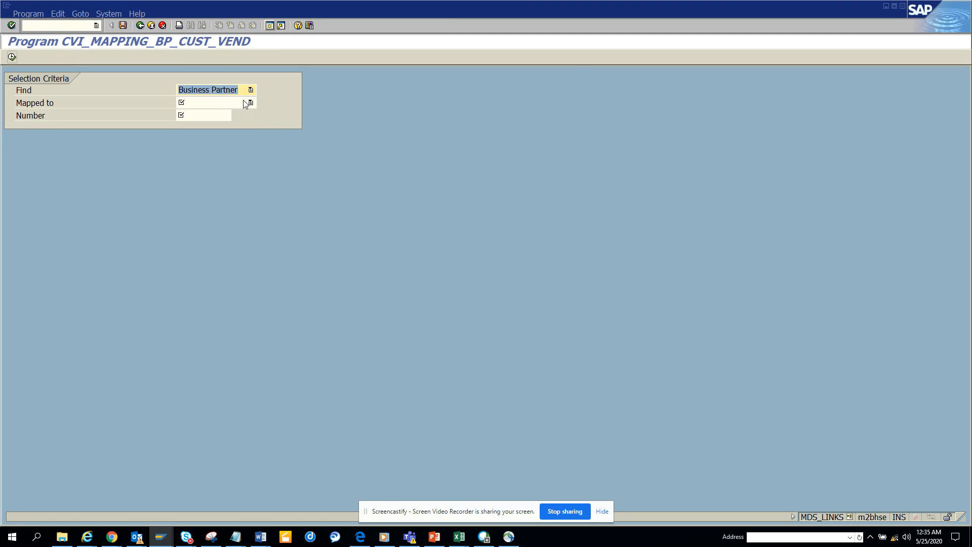
pyautogui.click(251, 103)
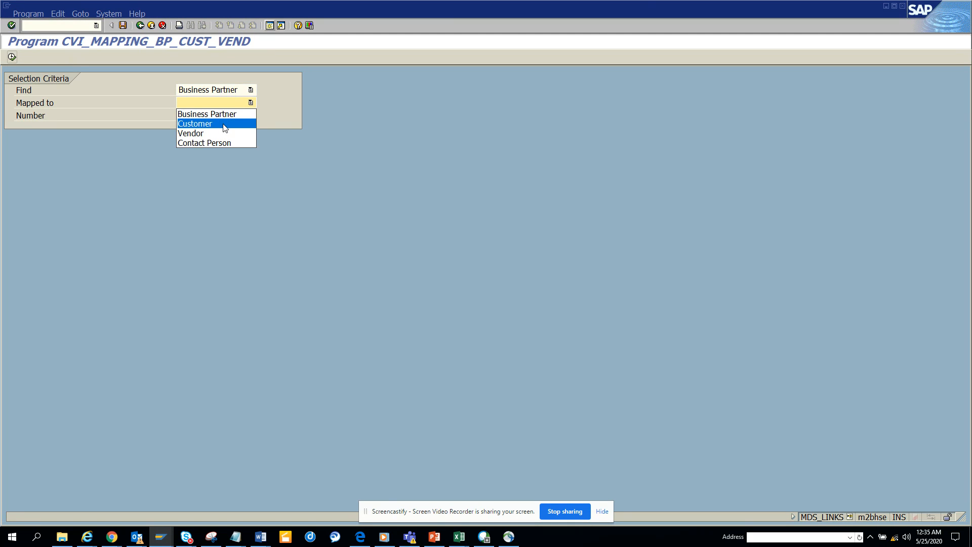
pyautogui.click(194, 123)
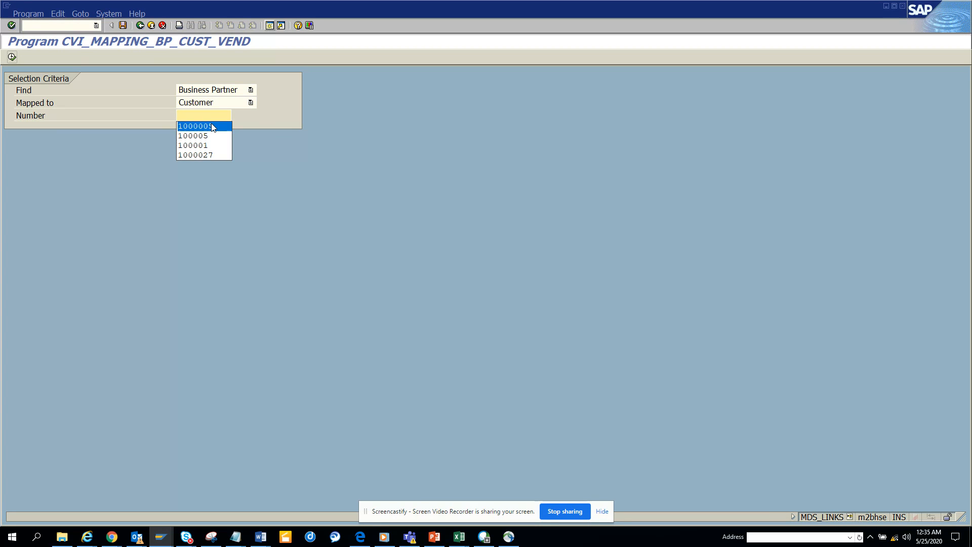
pyautogui.click(195, 126)
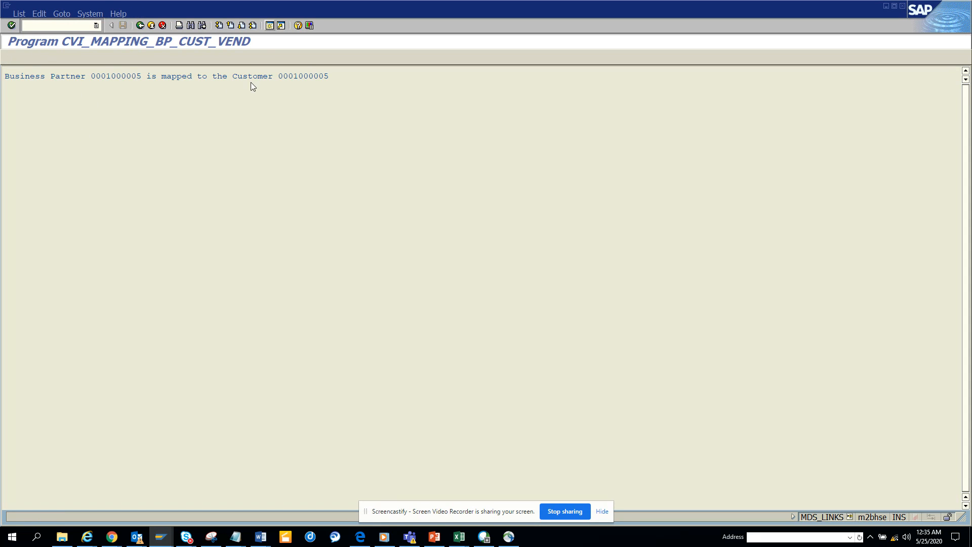
pyautogui.click(139, 25)
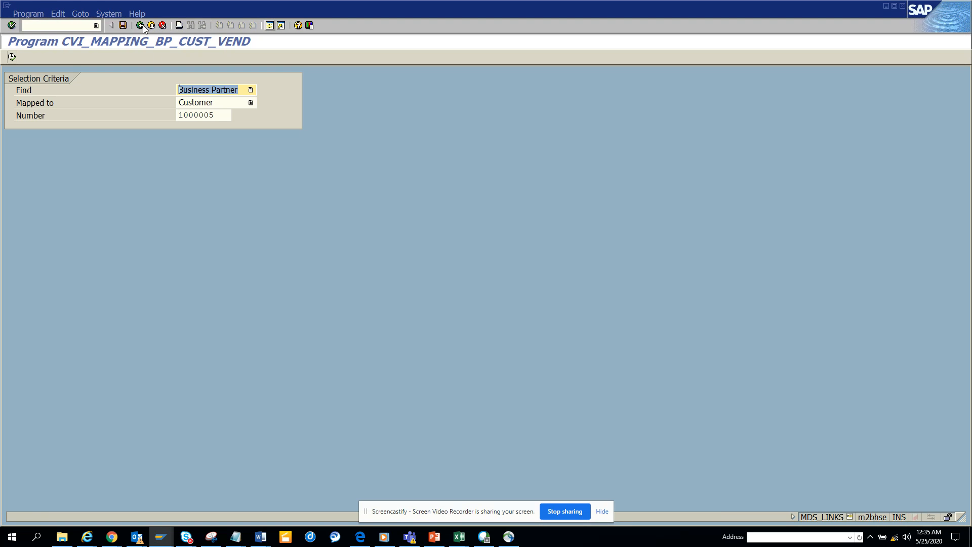
# Step: Rerun the lookup for Business Partner 1000005 mapped to Vendor and return
pyautogui.click(211, 102)
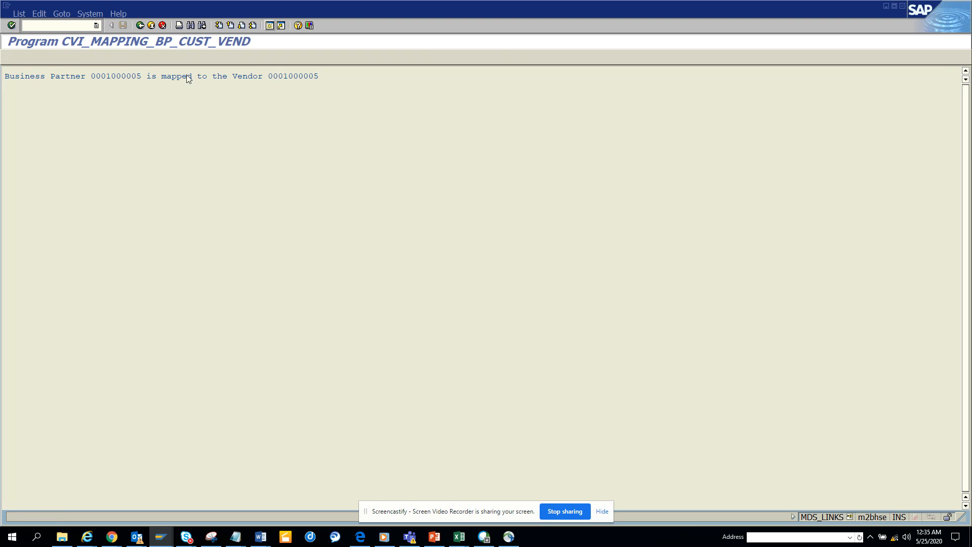
pyautogui.click(140, 25)
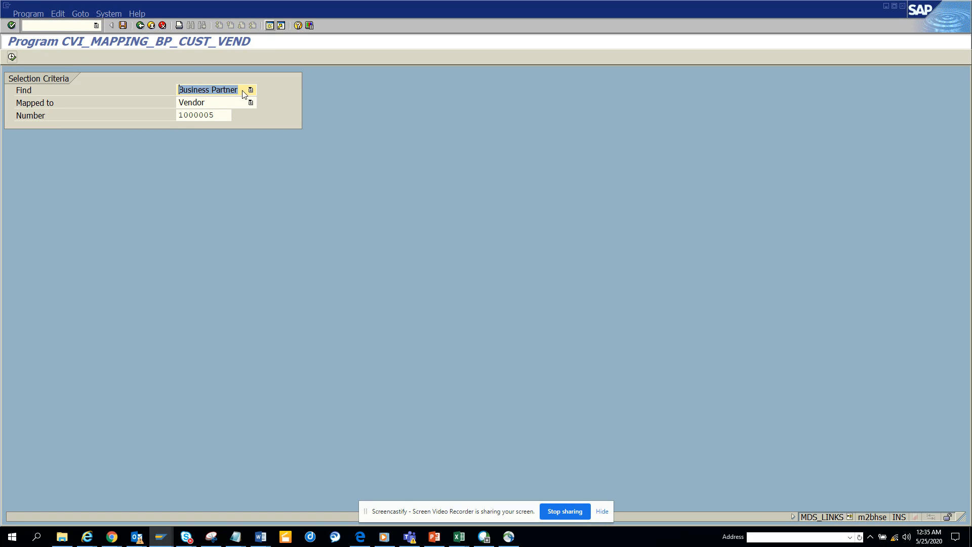
# Step: Look up Customer 1000005 mapped to Business Partner and return to the selection criteria
pyautogui.click(207, 89)
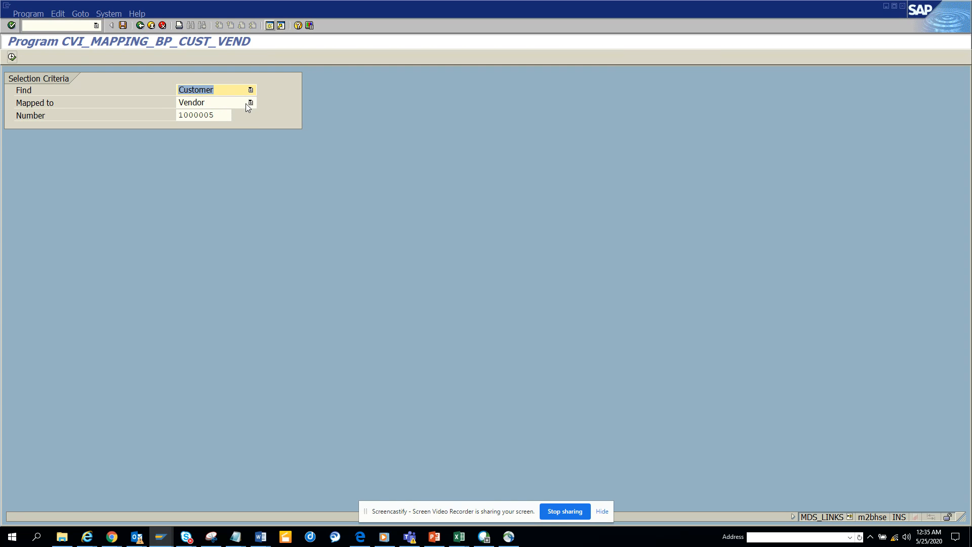
pyautogui.click(250, 102)
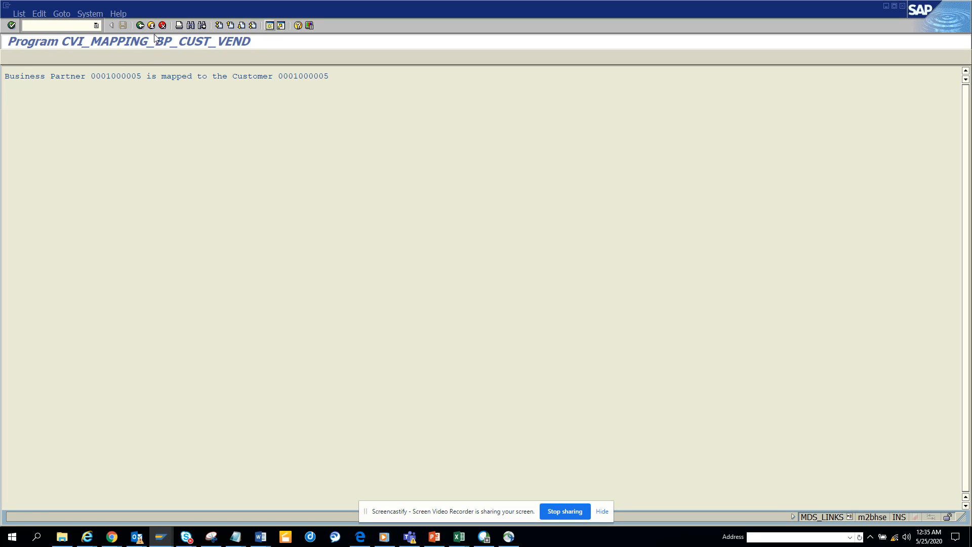
pyautogui.click(140, 26)
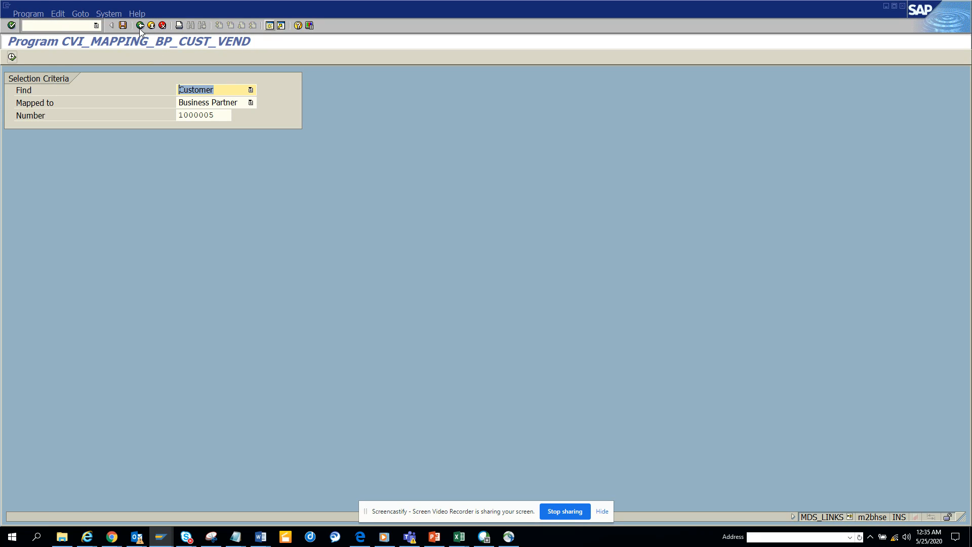